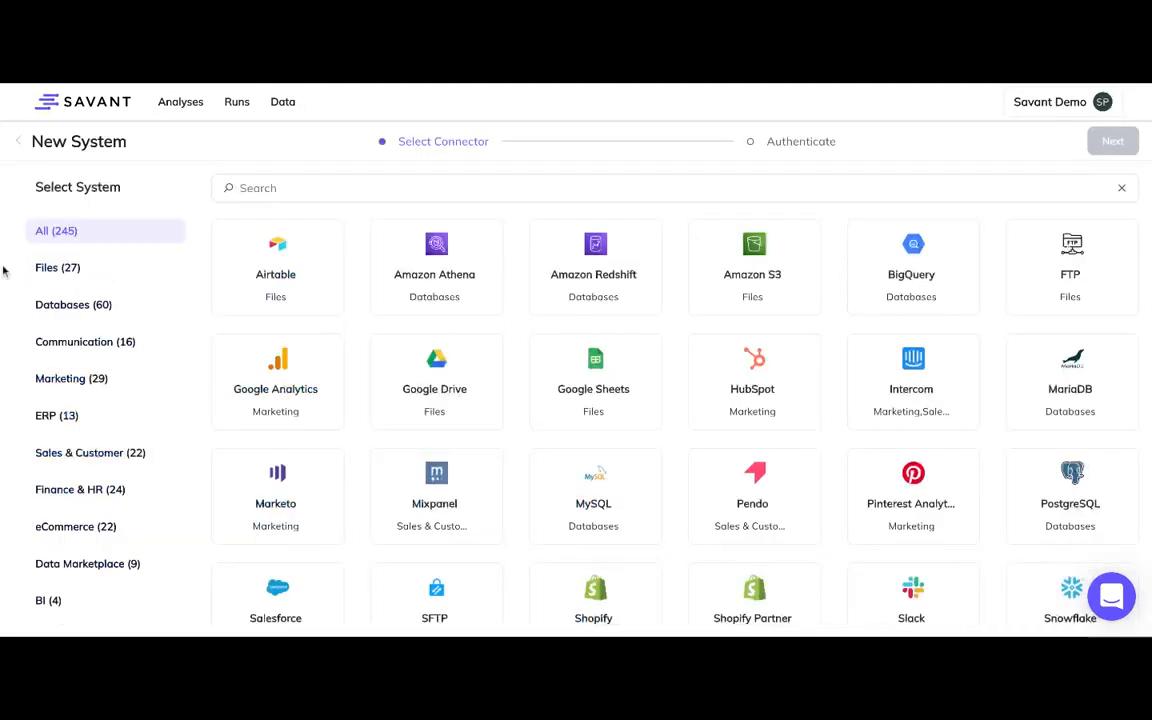
# Browse the Files, Databases, Communication, Marketing and Sales & Customer connector categories
pyautogui.click(56, 268)
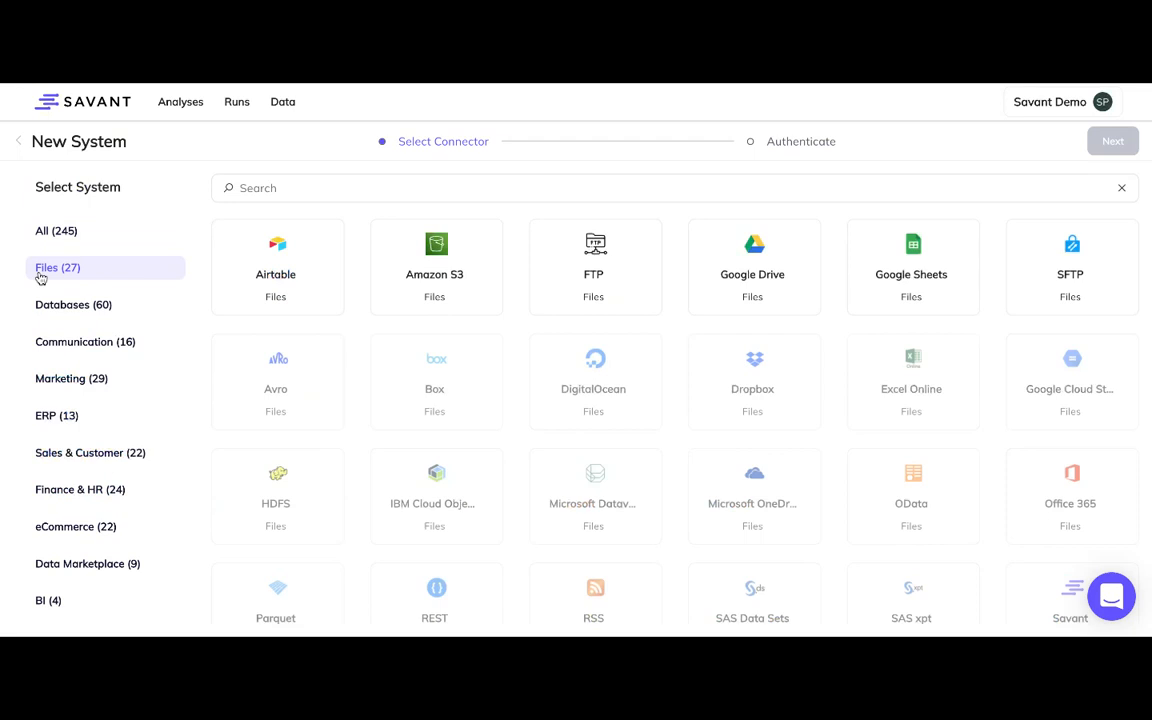
pyautogui.click(72, 304)
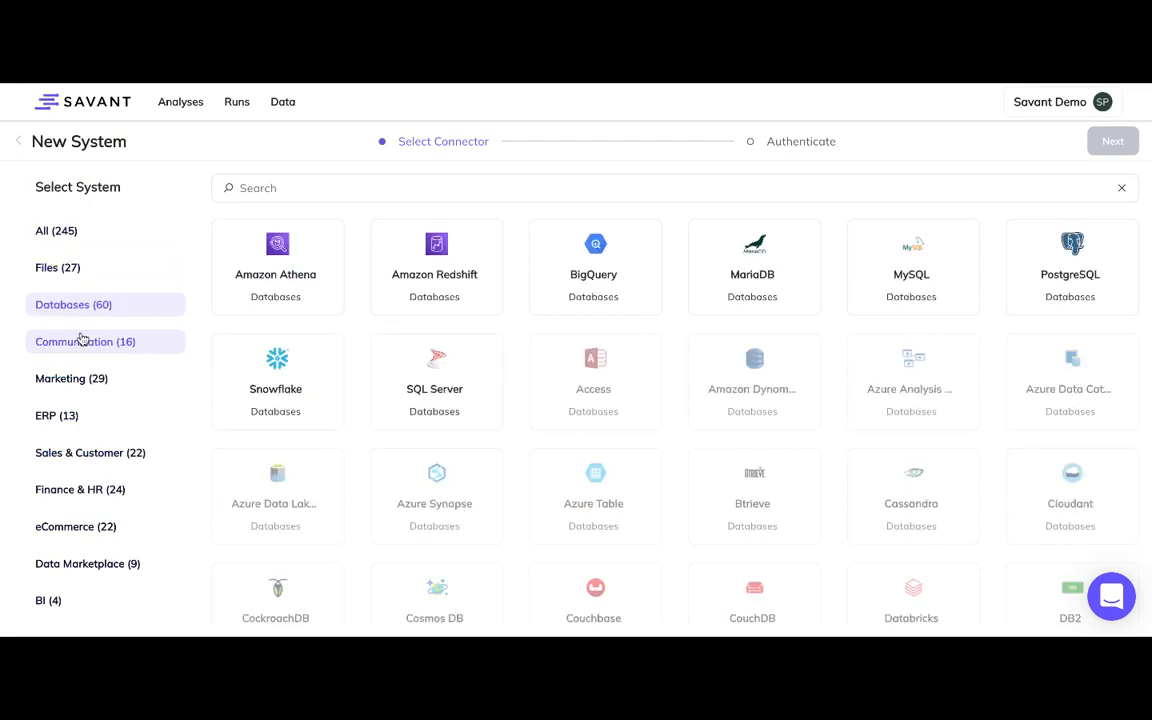
pyautogui.click(84, 340)
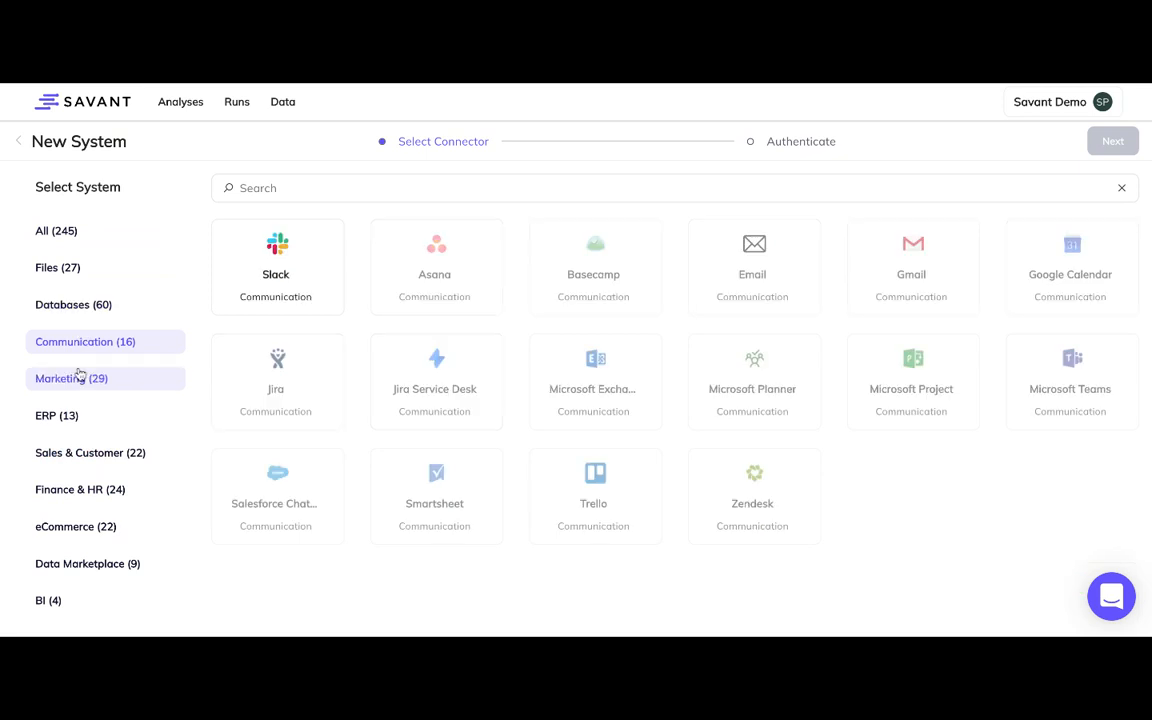
pyautogui.click(72, 378)
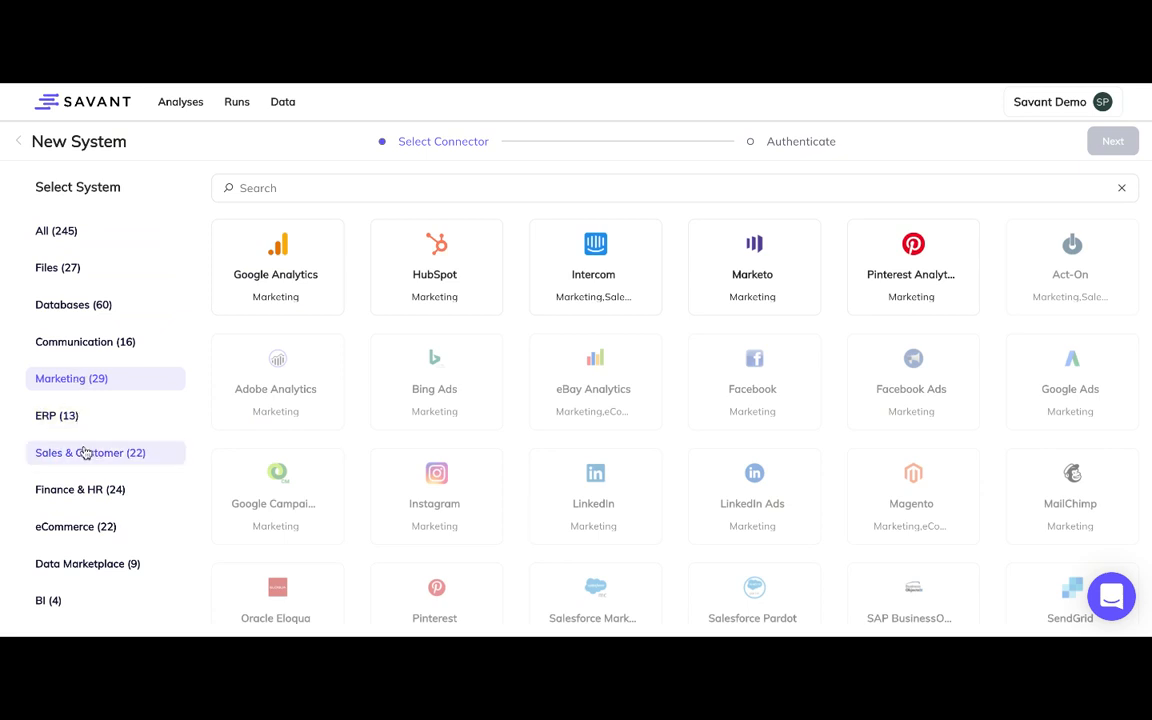
pyautogui.click(76, 528)
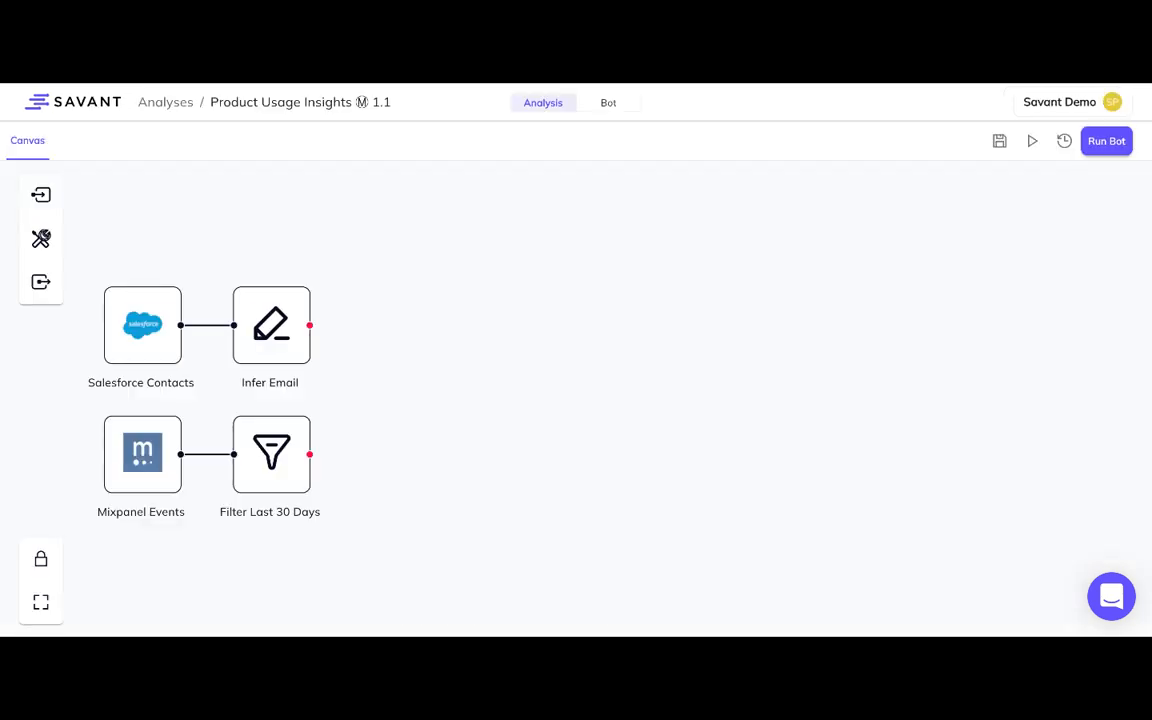
# Add a Join step from the Tools panel with Email as the left-side match field
pyautogui.click(40, 238)
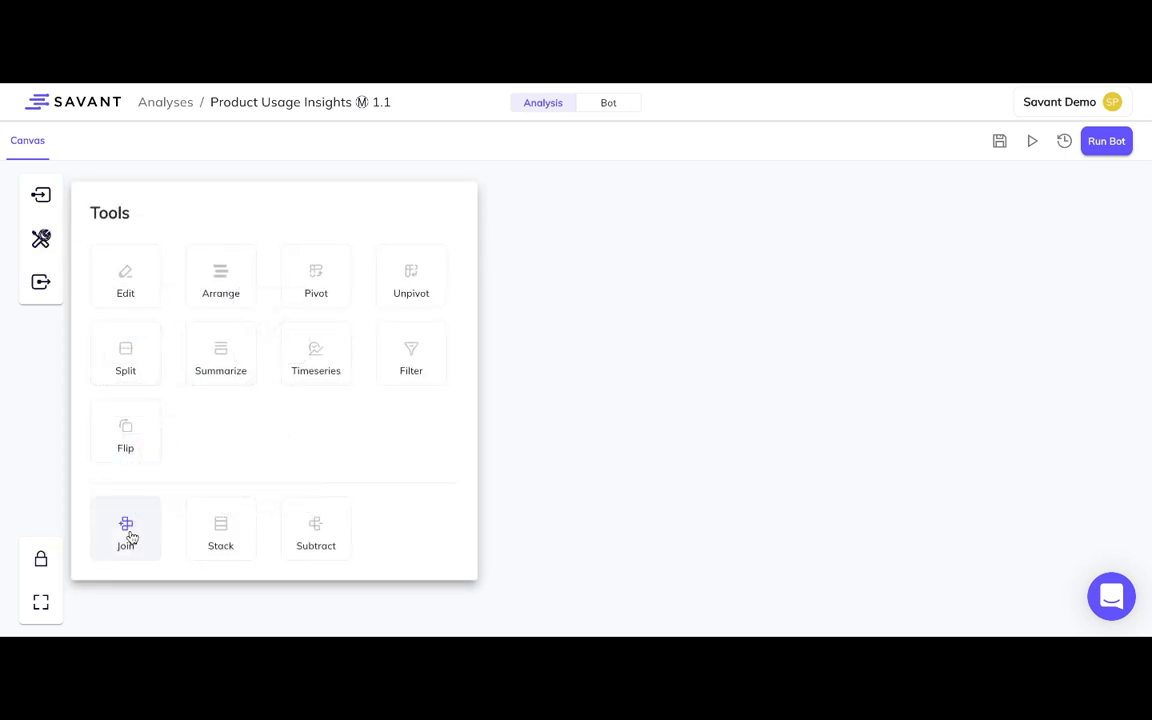
pyautogui.click(124, 528)
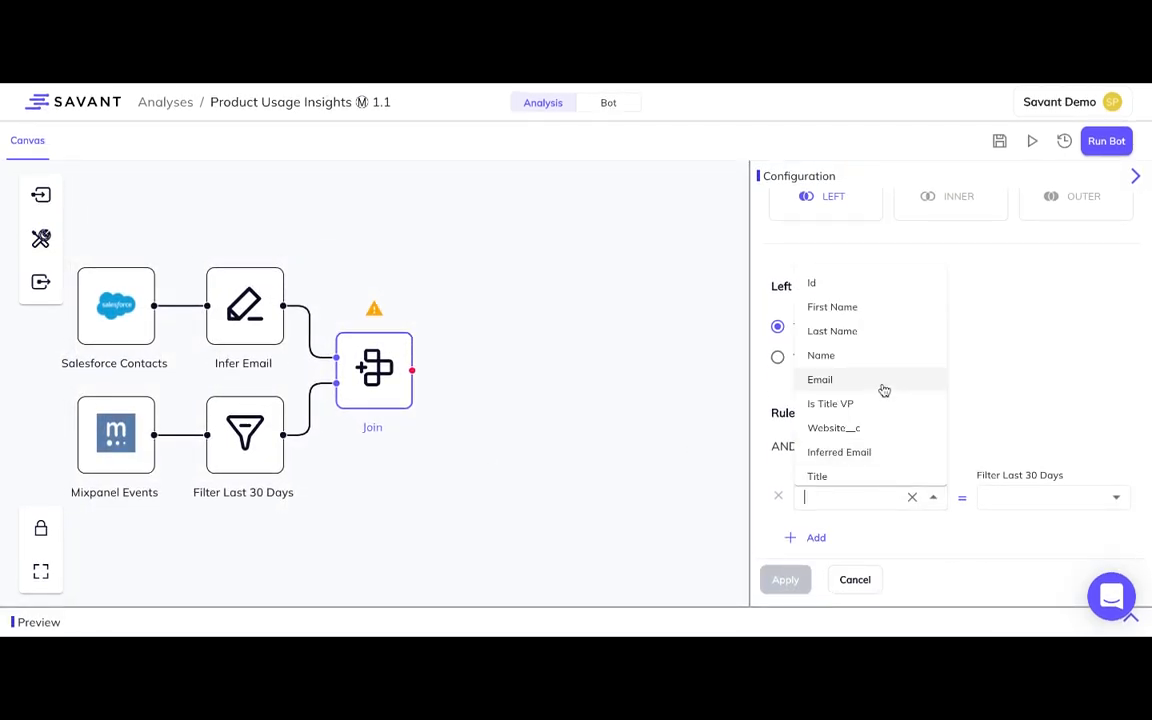
pyautogui.click(820, 380)
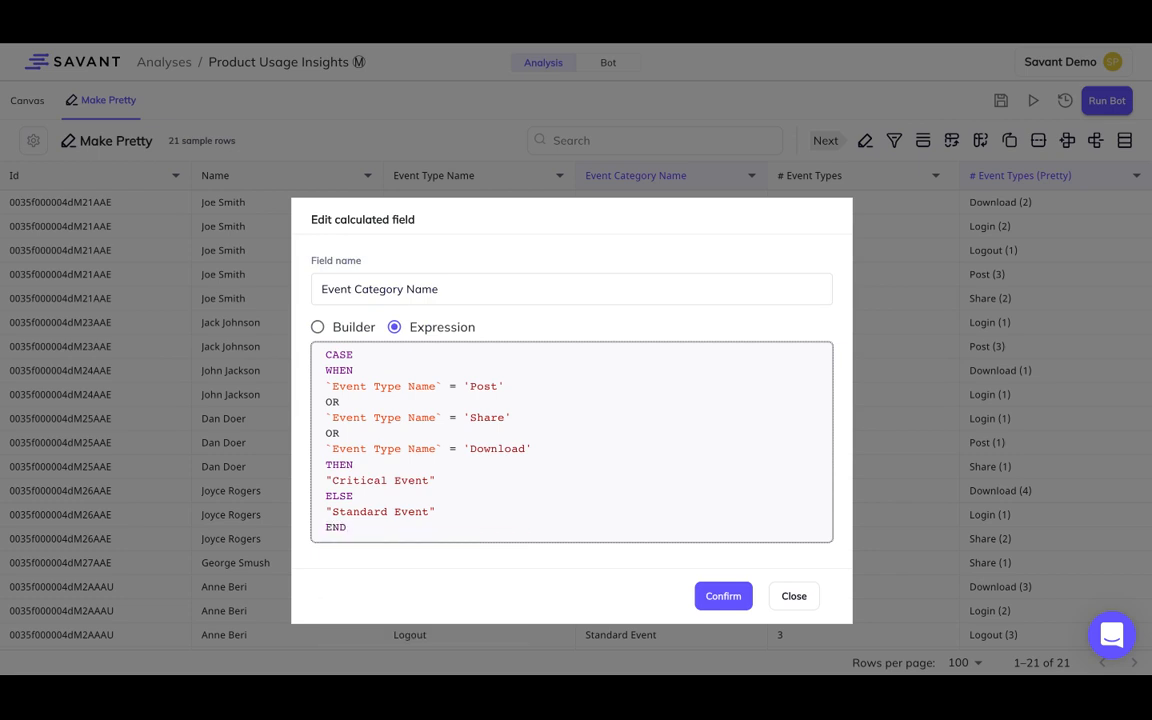
# Confirm the Event Category Name calculated field and return to the Canvas
pyautogui.click(724, 596)
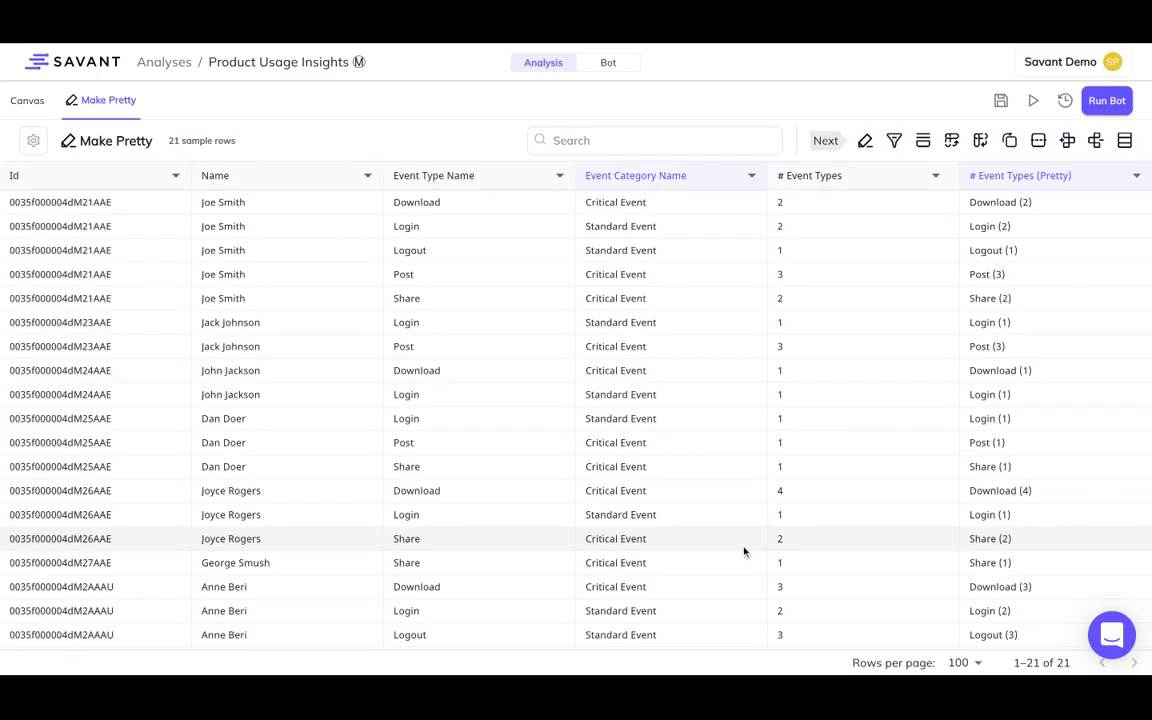
pyautogui.click(28, 100)
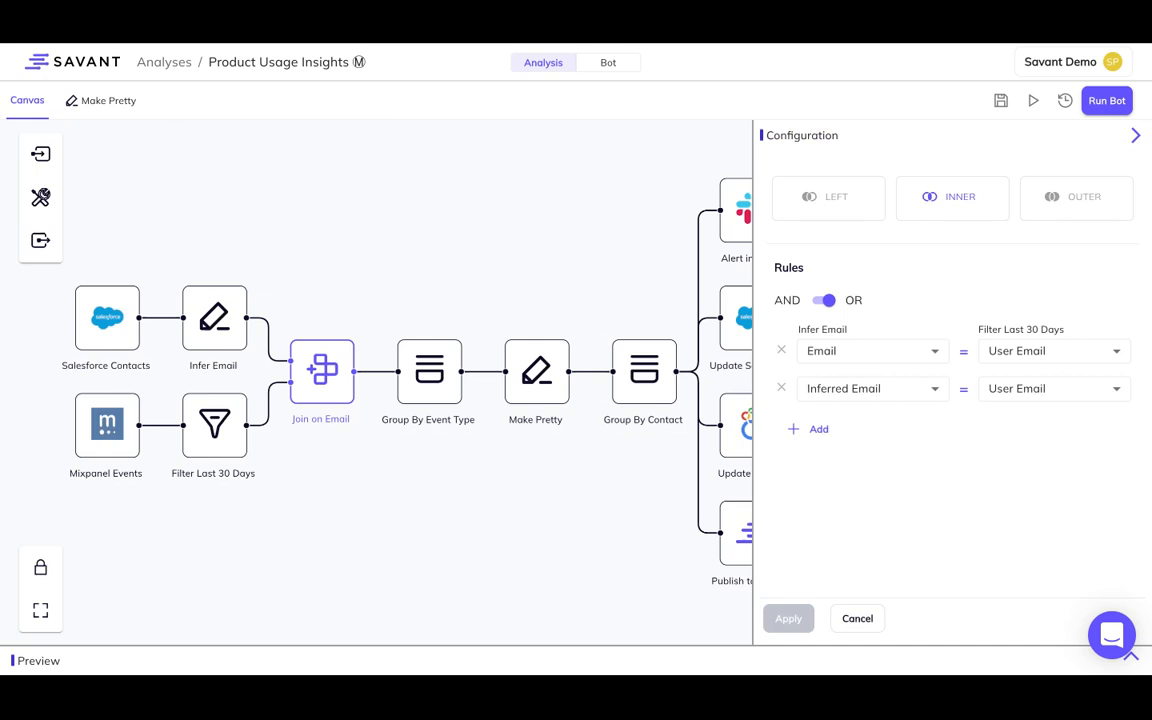
# Inspect the Make Pretty and Group By Contact configurations, then close the panel
pyautogui.click(536, 370)
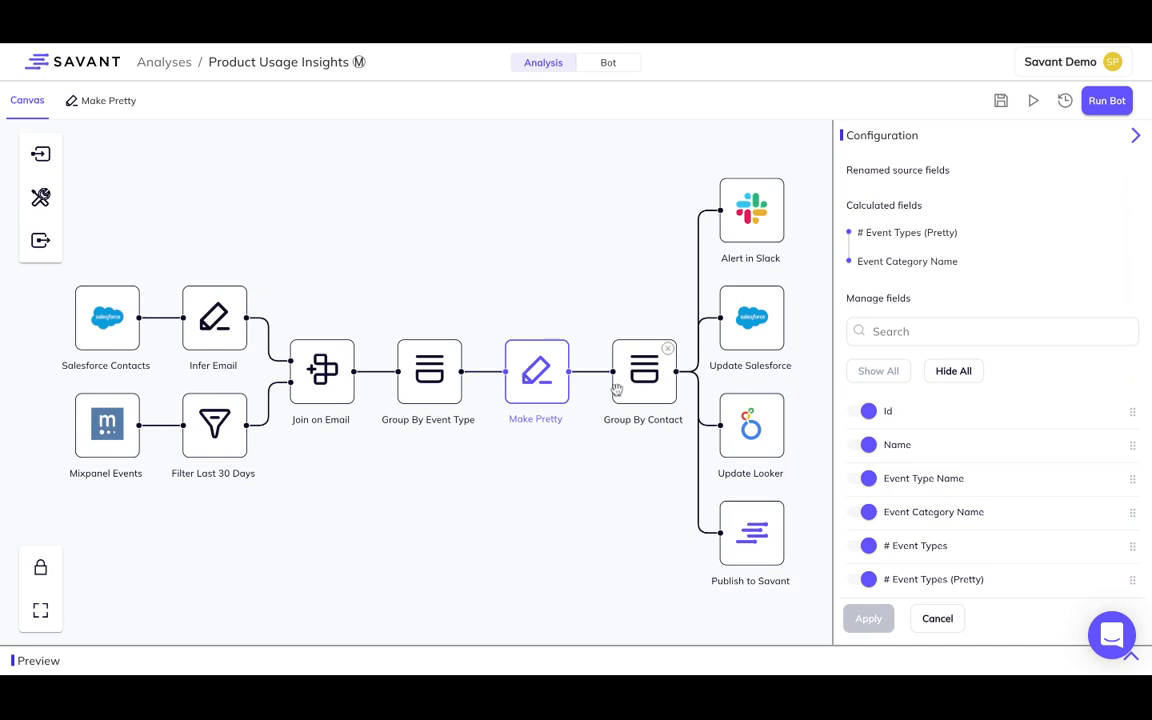
pyautogui.click(644, 370)
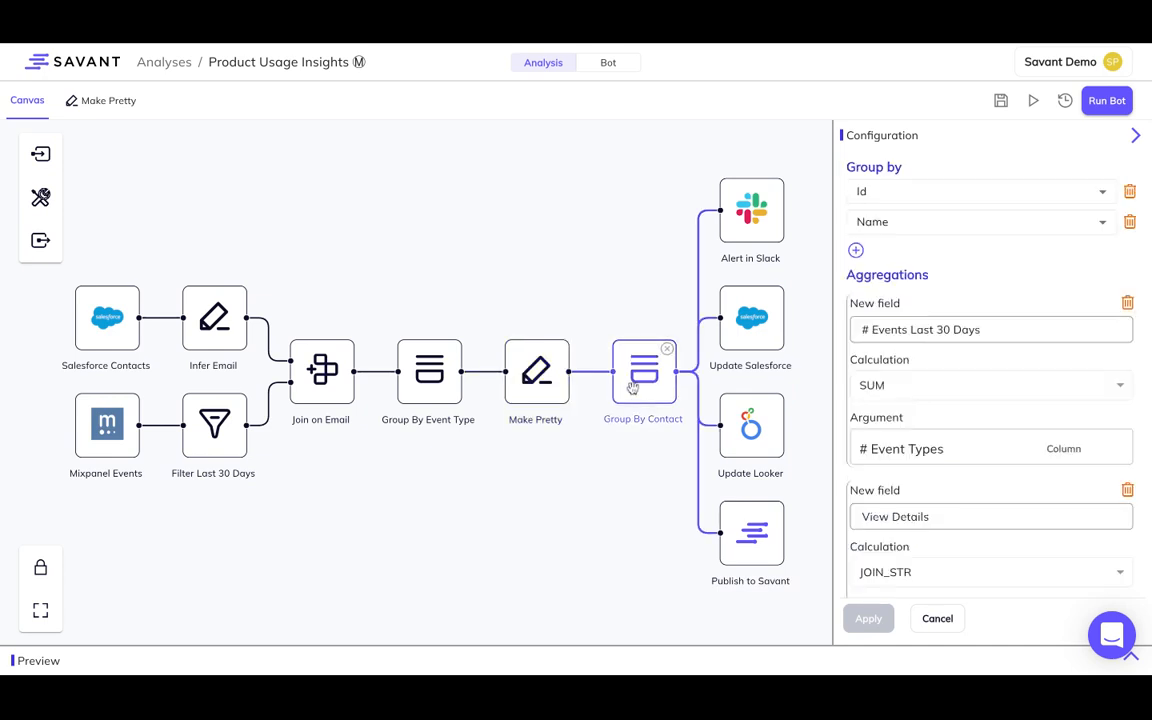
pyautogui.click(1136, 136)
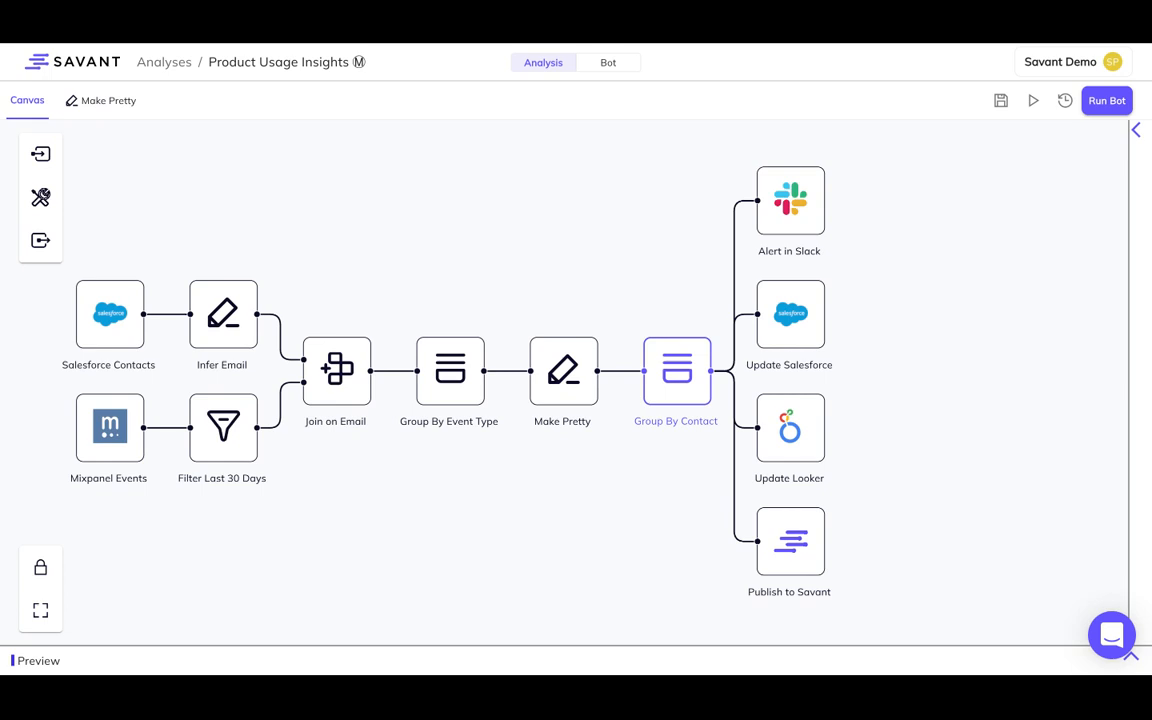
pyautogui.click(788, 200)
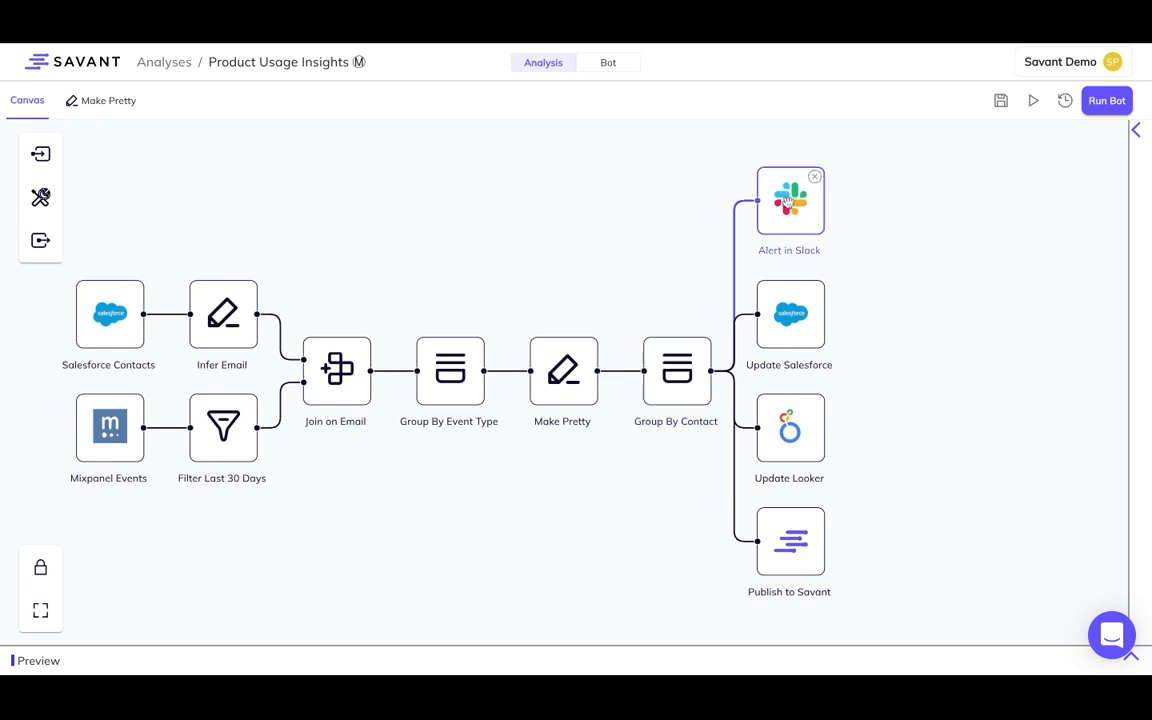
pyautogui.click(790, 316)
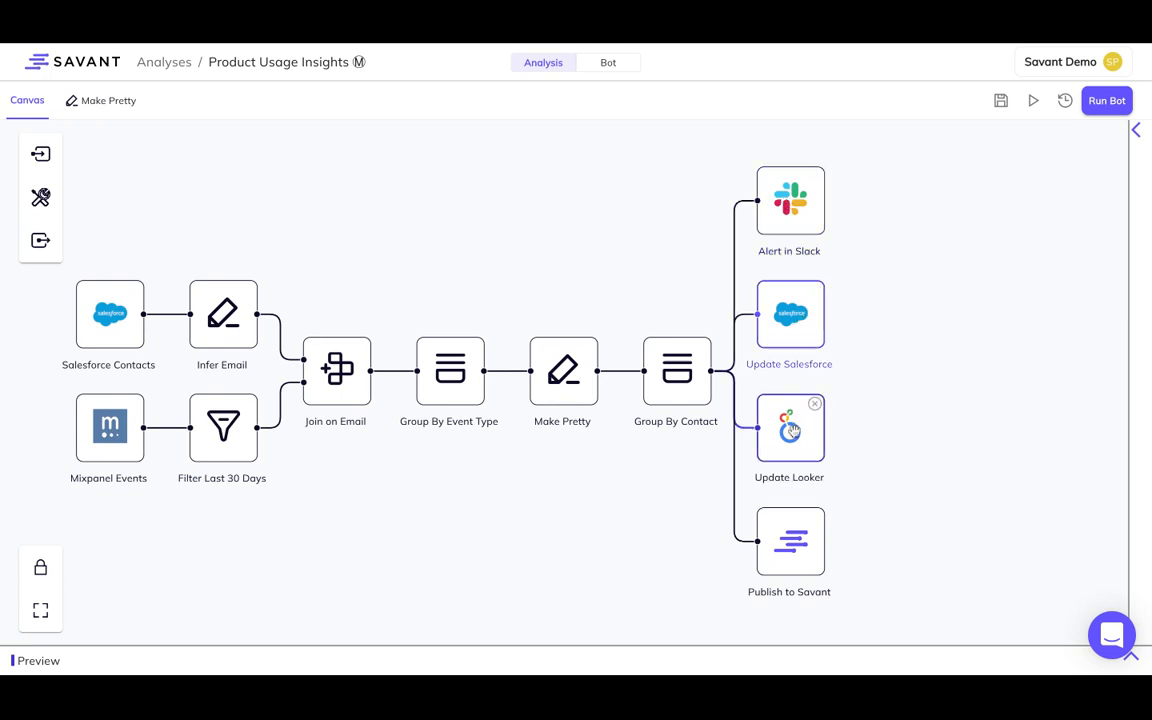
pyautogui.click(788, 428)
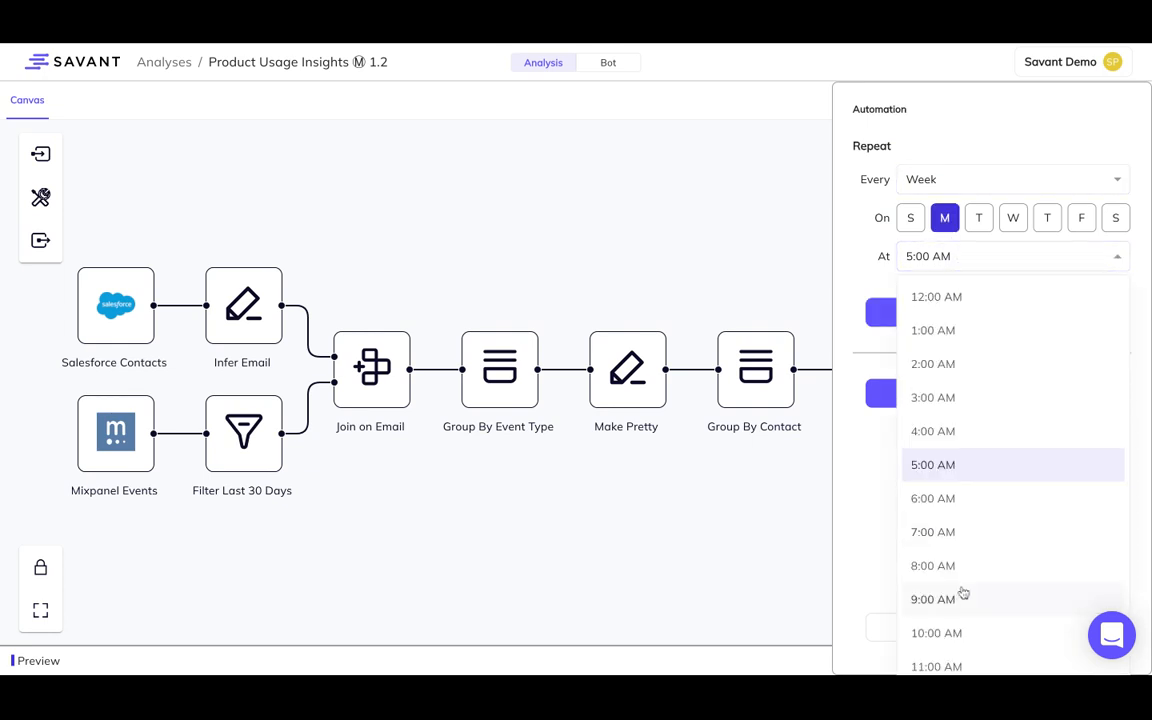
# Choose the weekly Monday run time, review past runs and go to the Analyses list
pyautogui.click(932, 600)
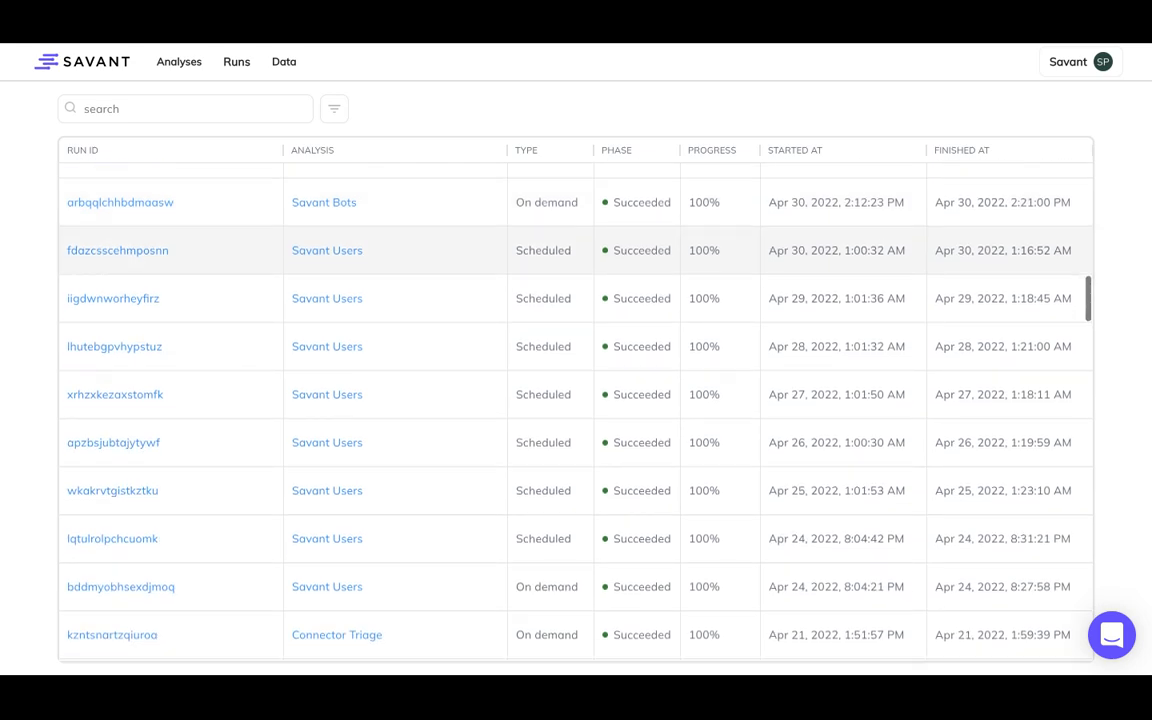
pyautogui.scroll(-3)
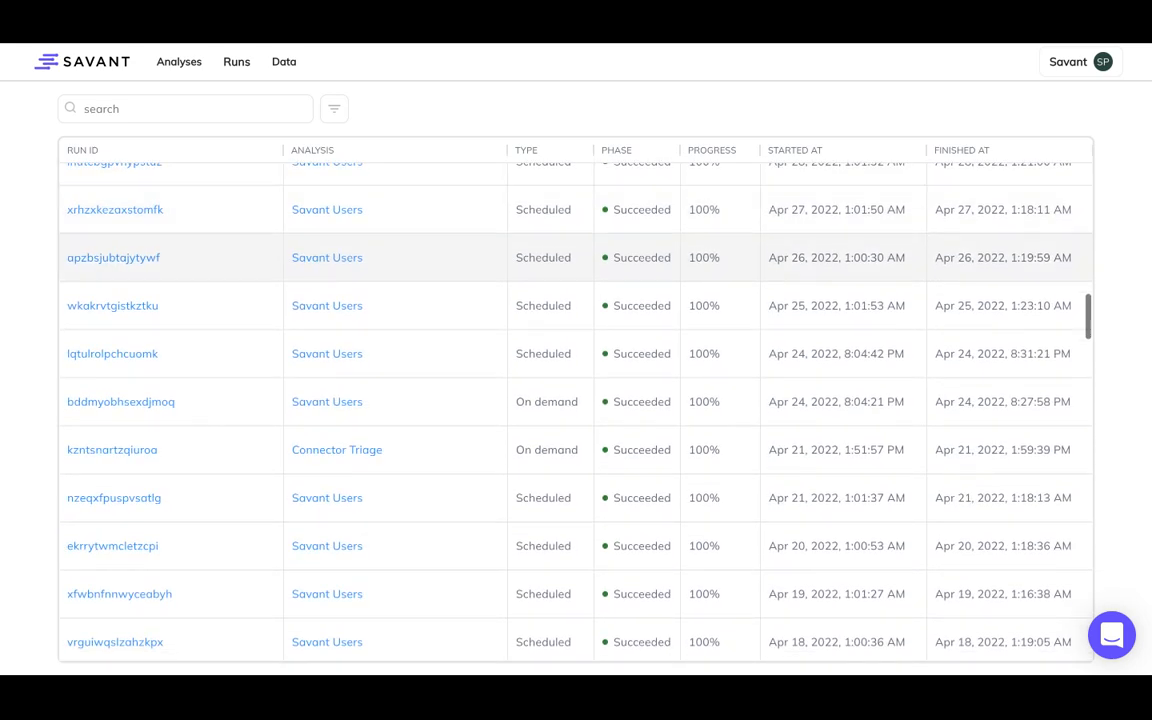
pyautogui.click(180, 60)
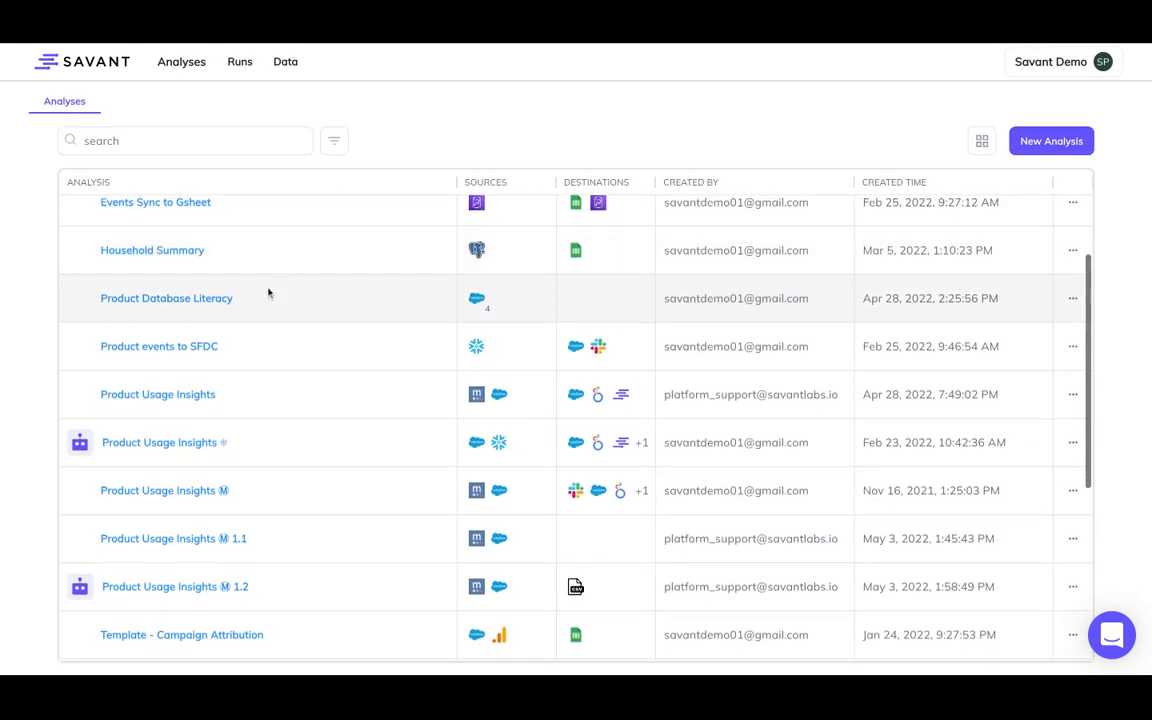
pyautogui.scroll(-3)
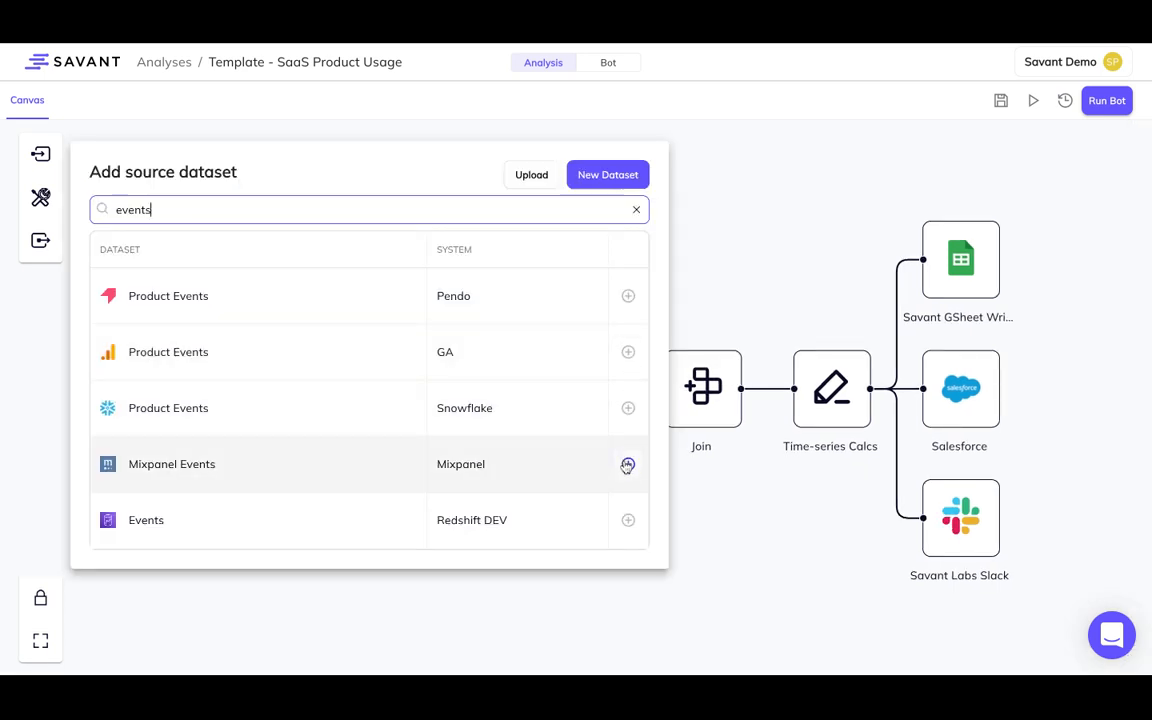
# Add Mixpanel Events as source and preview Group By Event Type and Time-series Calcs outputs
pyautogui.click(628, 464)
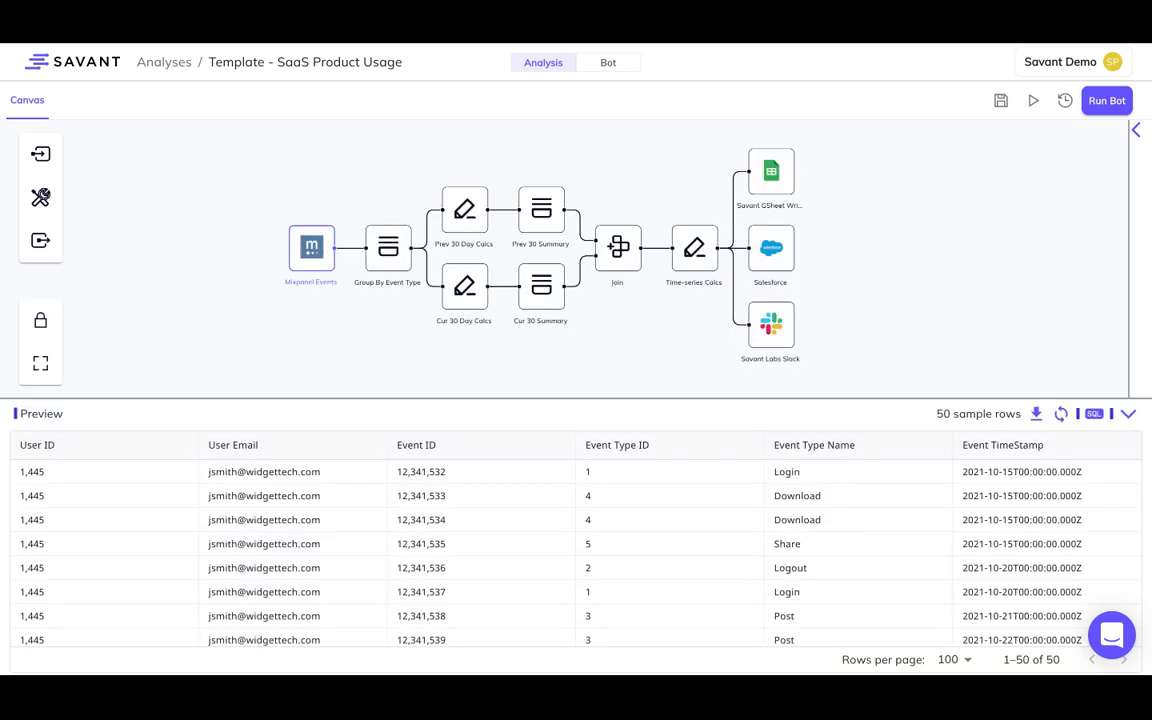
pyautogui.click(388, 248)
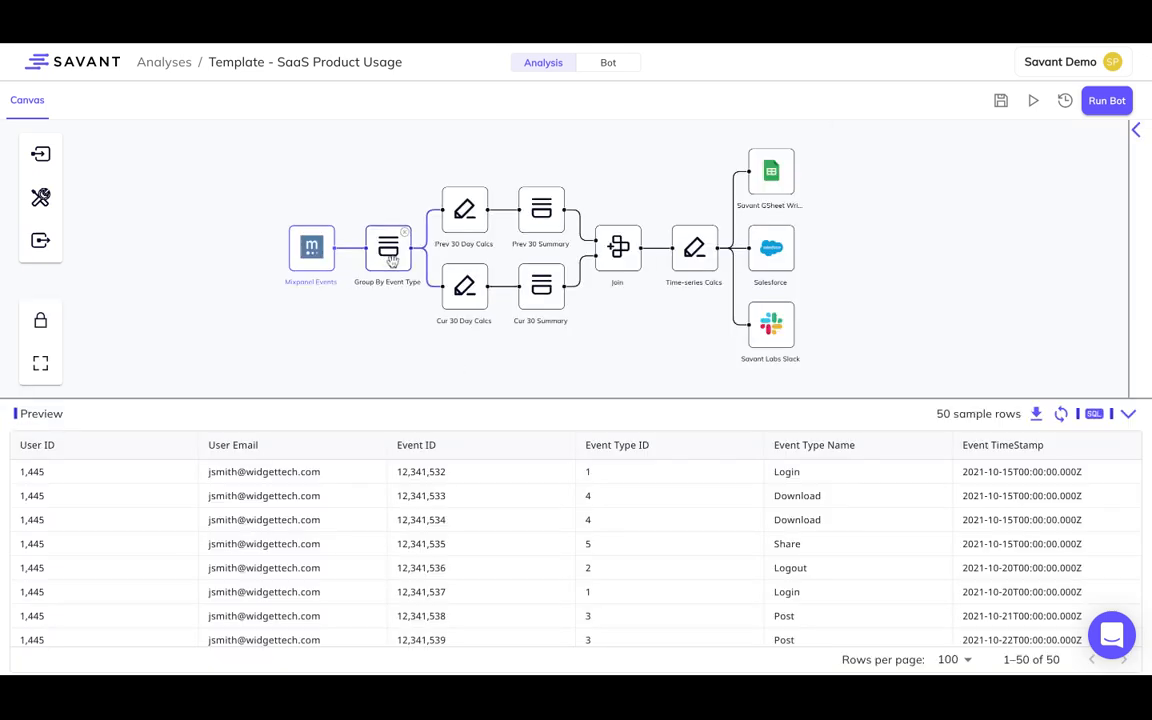
pyautogui.click(694, 248)
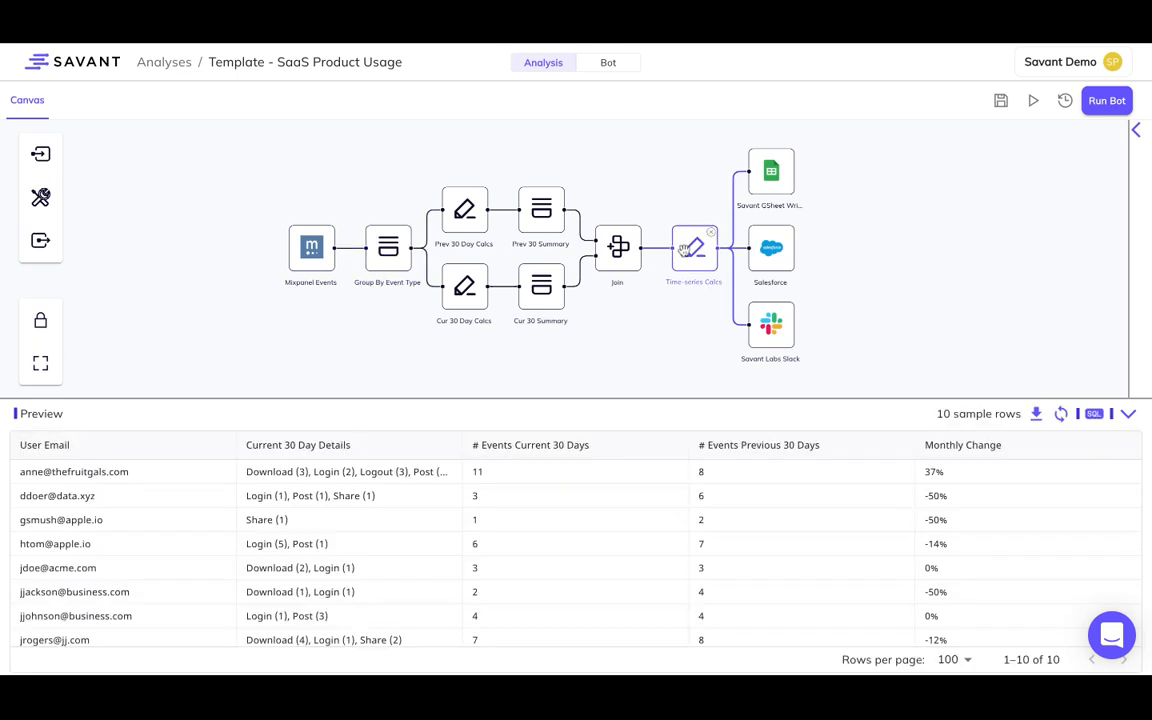